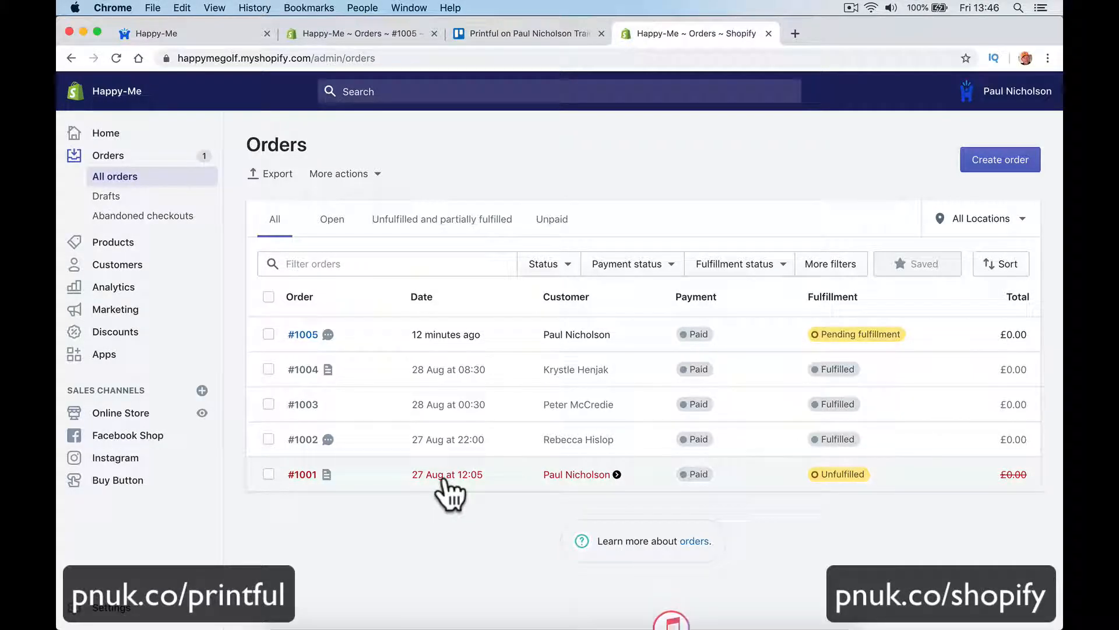
mouse_move(472, 458)
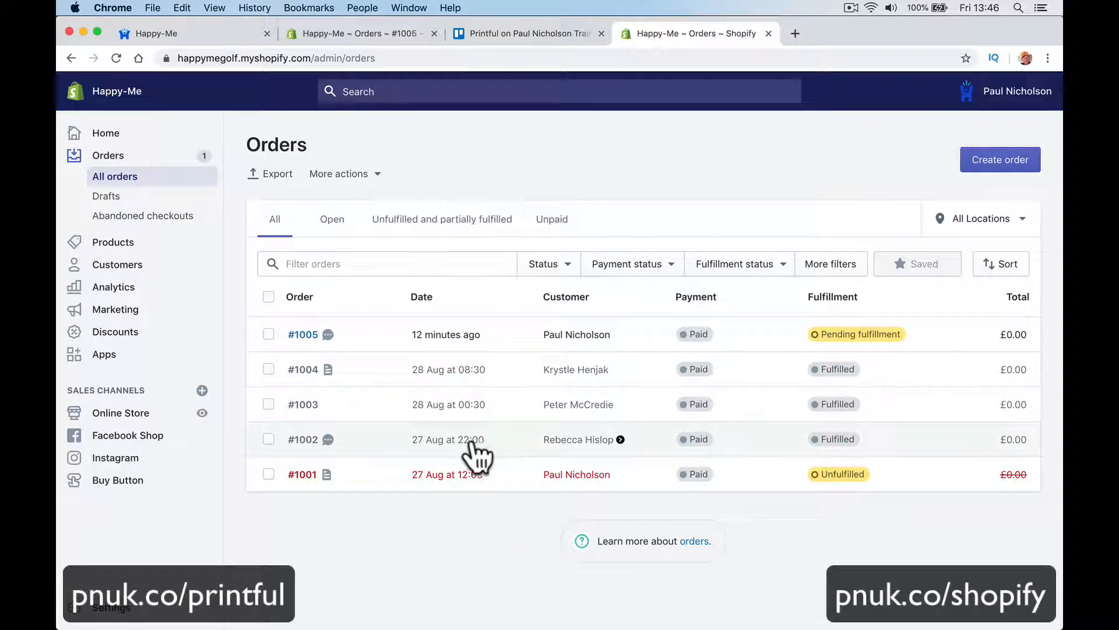
mouse_move(469, 447)
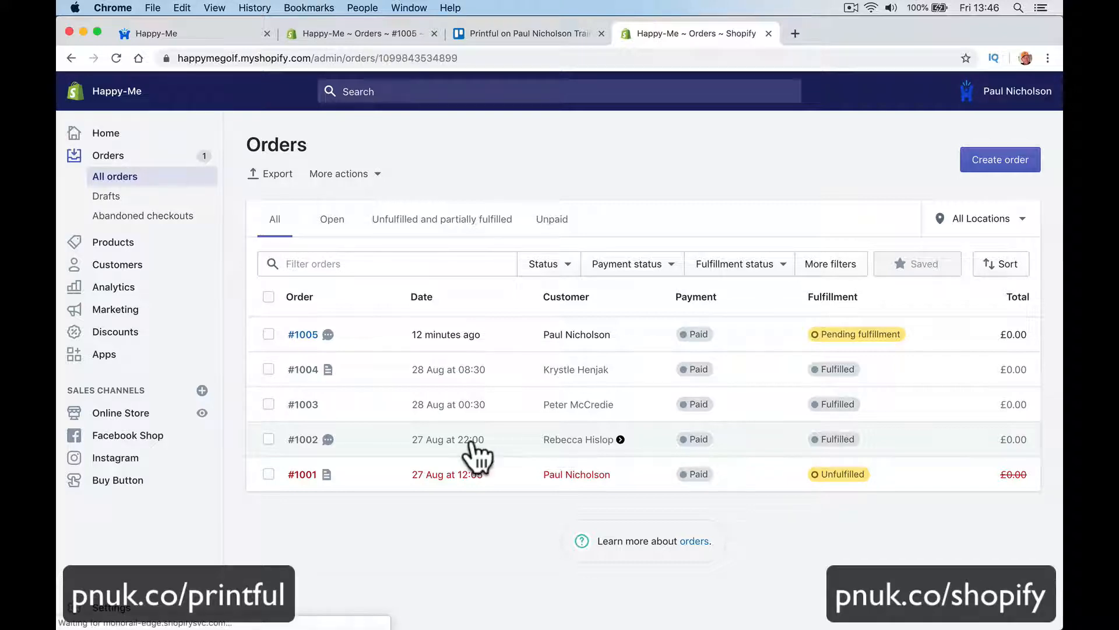
Step: Open order #1002 to view its Printful fulfilment and DHL tracking number
left_click(303, 440)
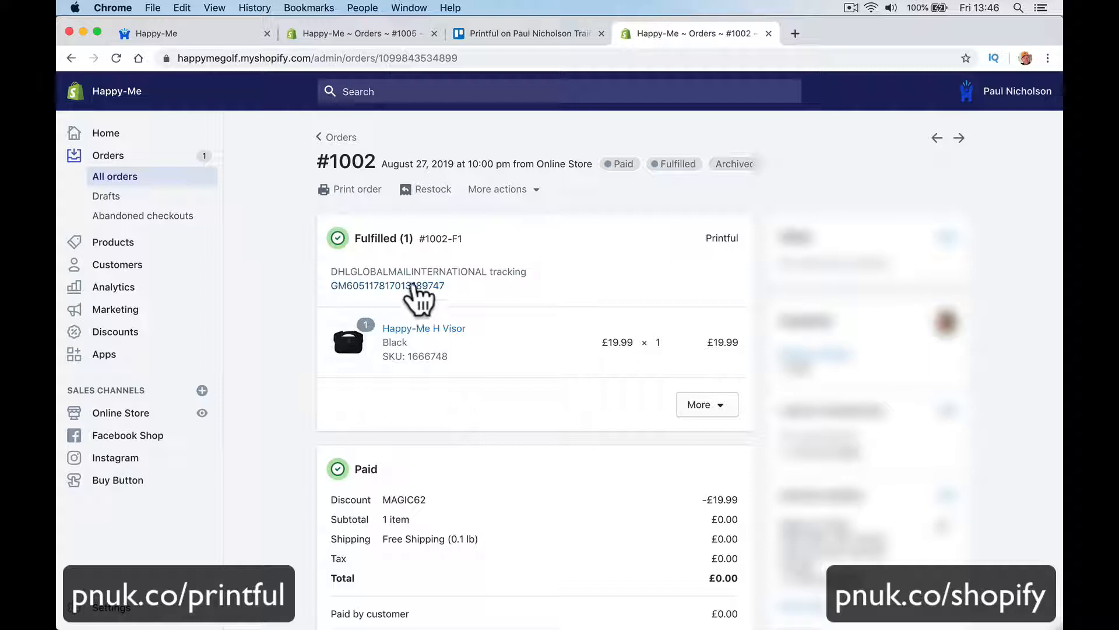
mouse_move(449, 293)
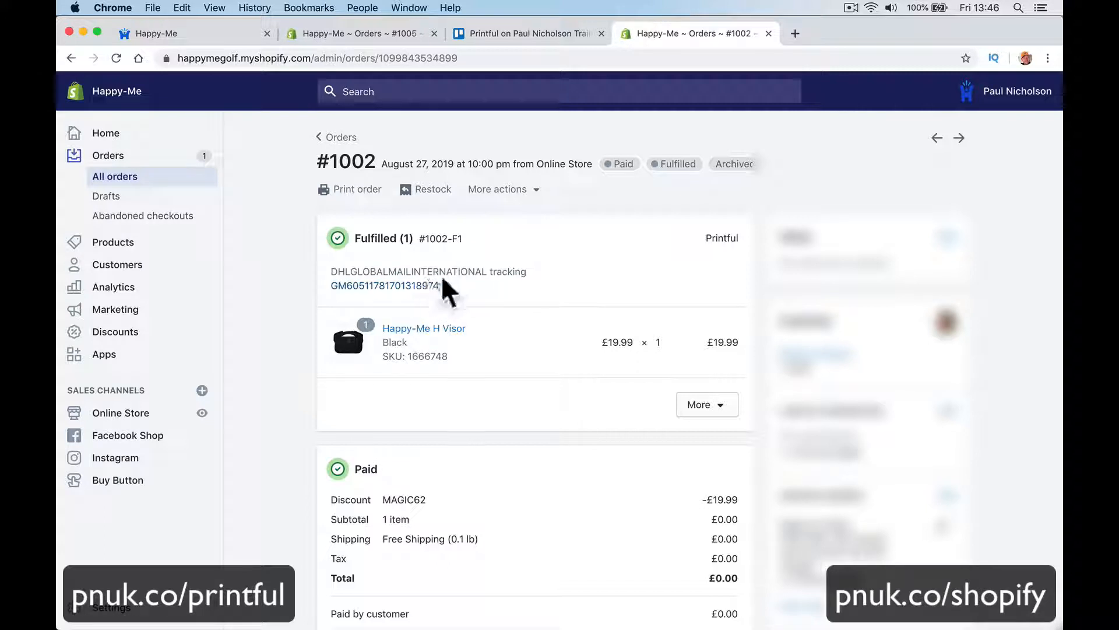
mouse_move(441, 293)
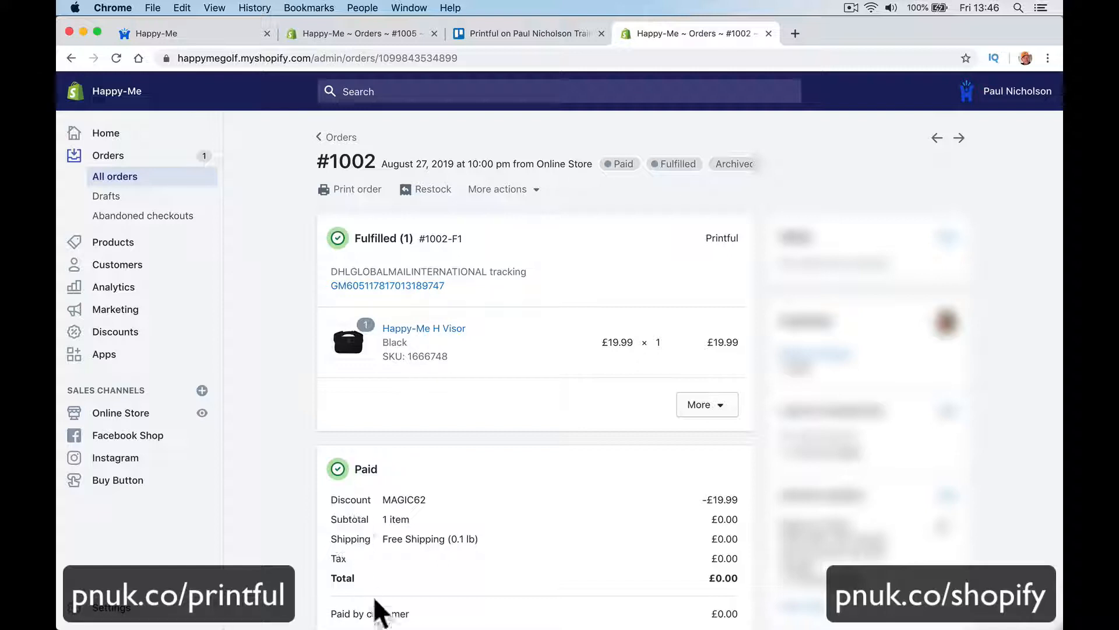
mouse_move(288, 544)
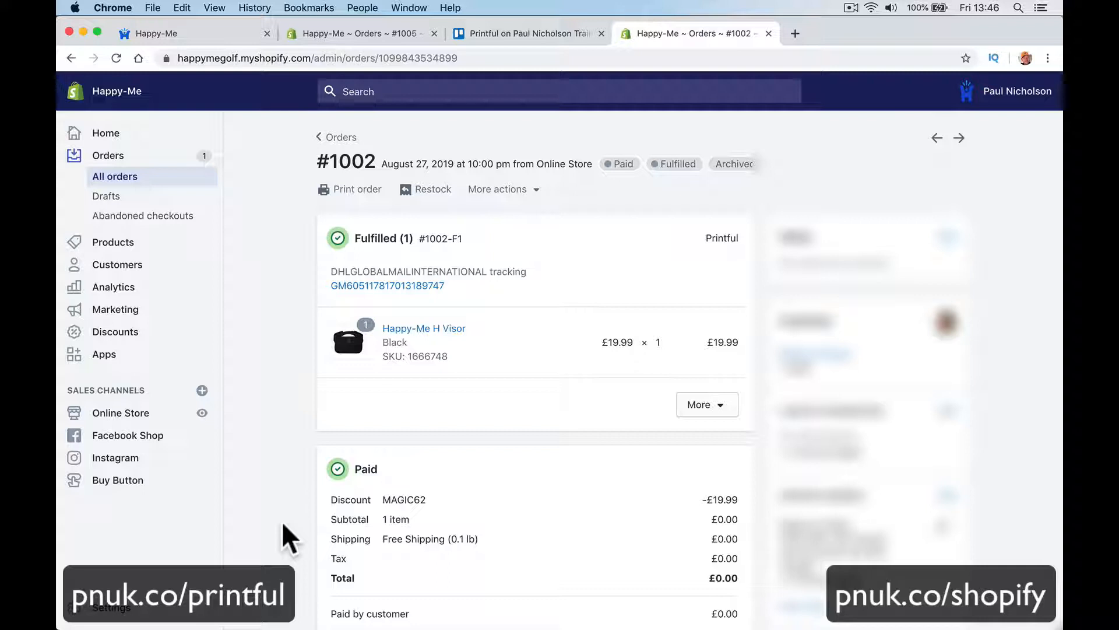
mouse_move(458, 357)
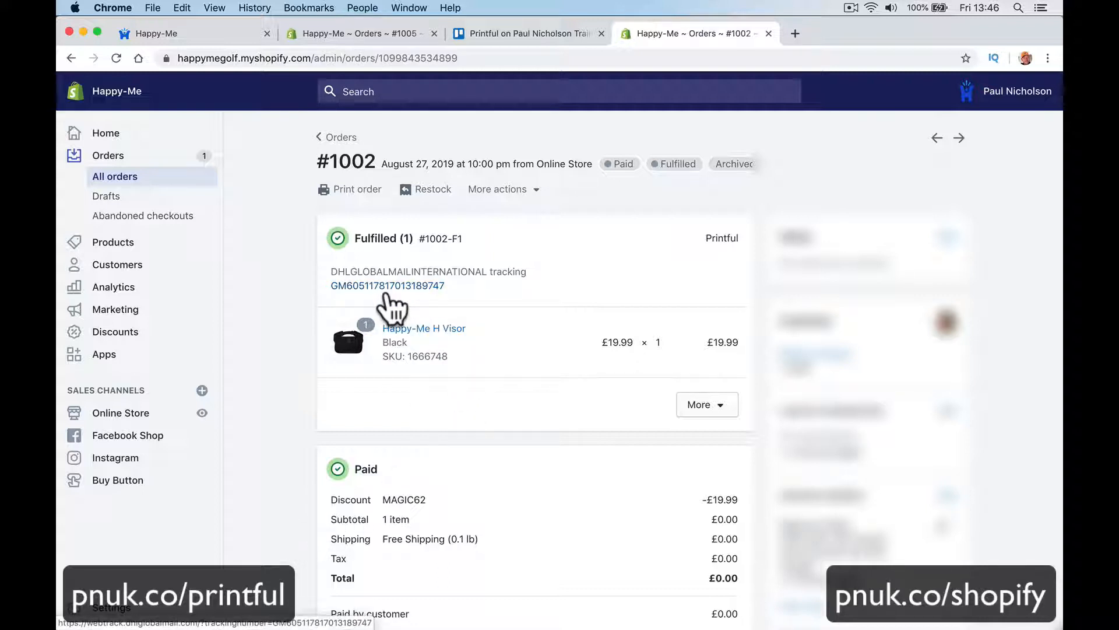
Step: Follow the DHL tracking link and review the Vancouver delivery on September 4, 2019
left_click(388, 286)
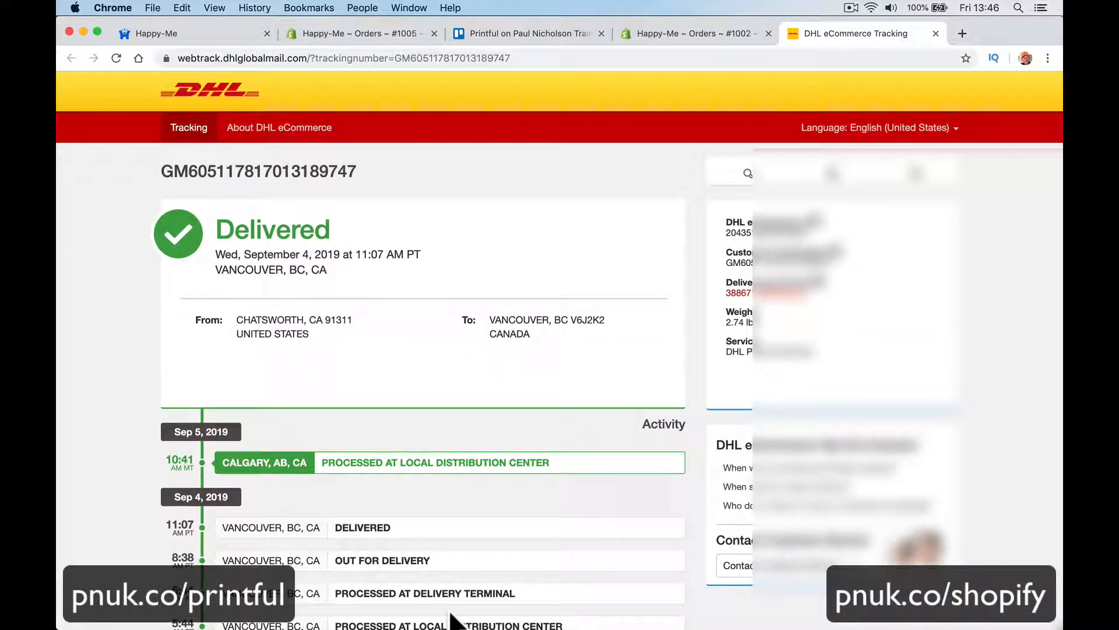
scroll("down", 3)
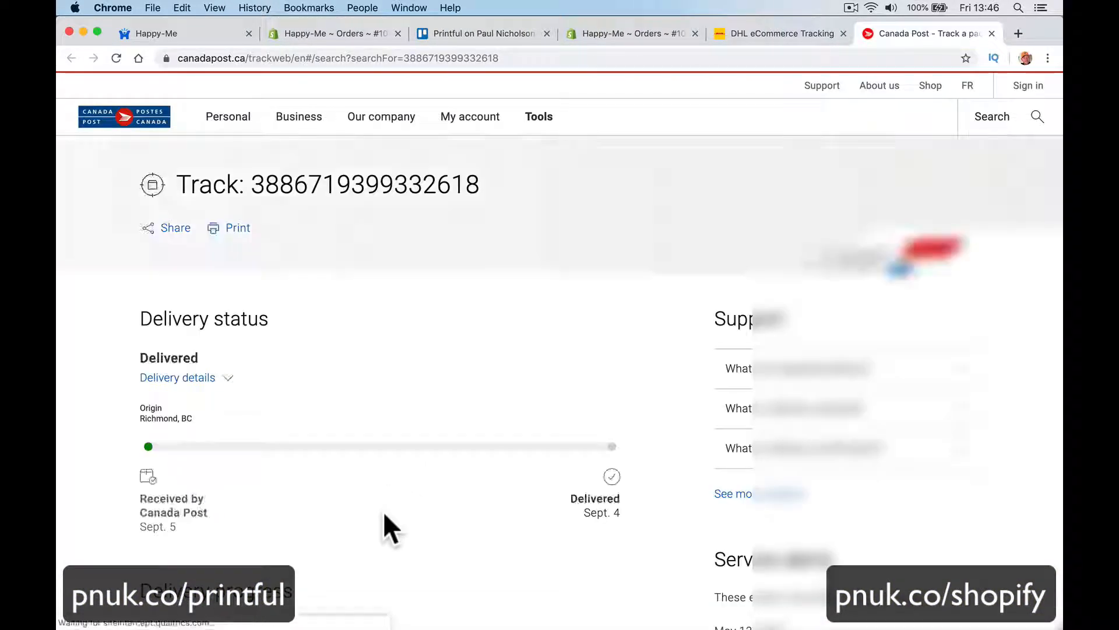
Step: Check Canada Post's front-door delivery progress, then return to the order #1002 tab
scroll("down", 3)
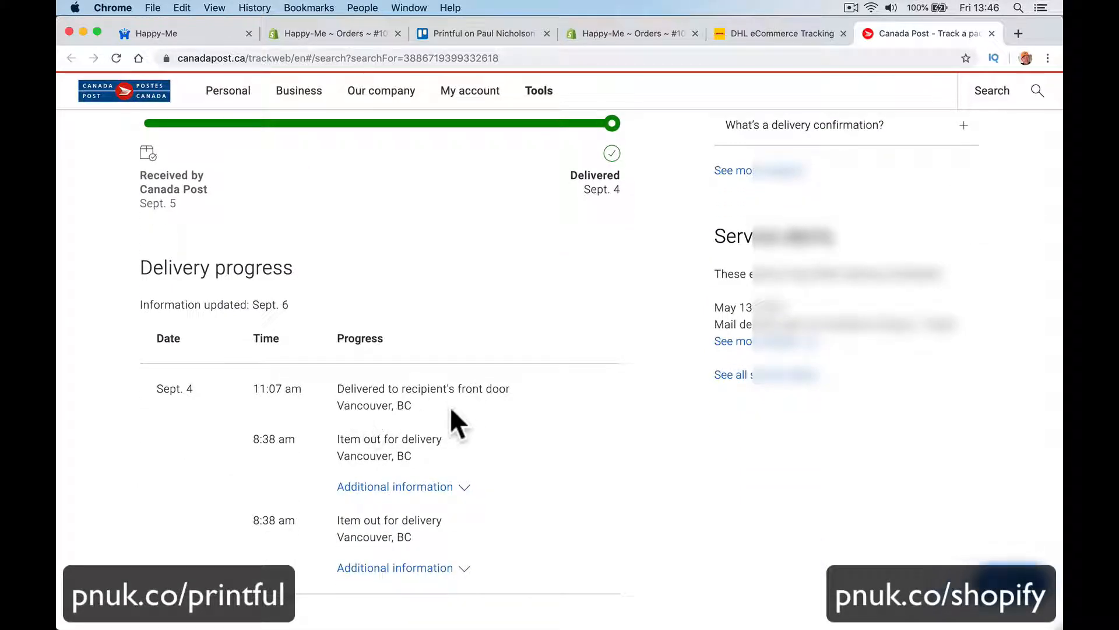
mouse_move(589, 221)
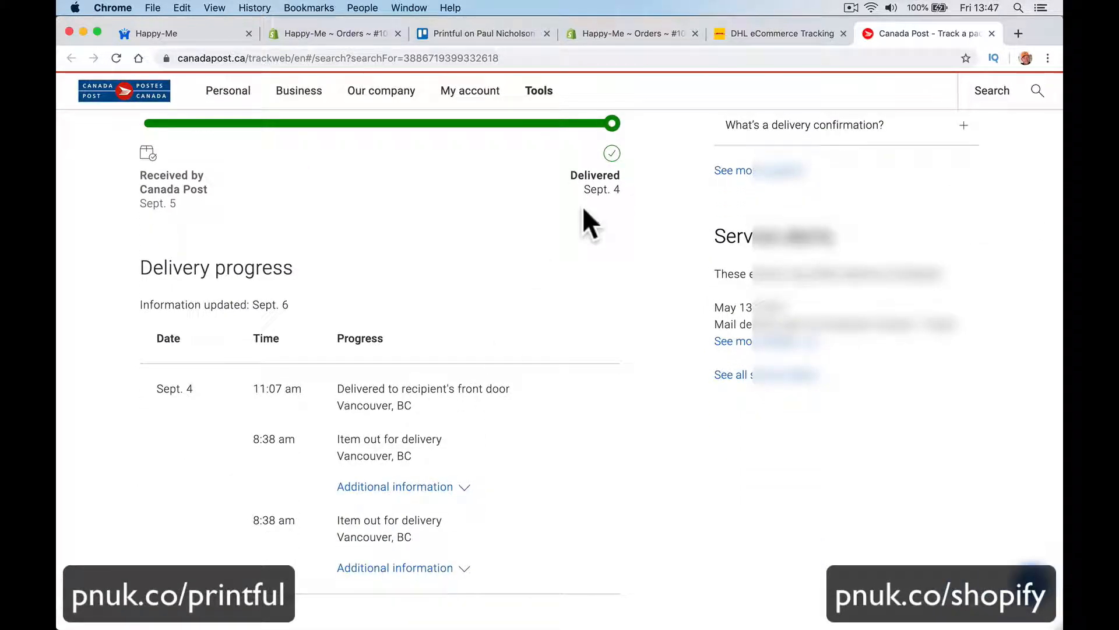
left_click(681, 34)
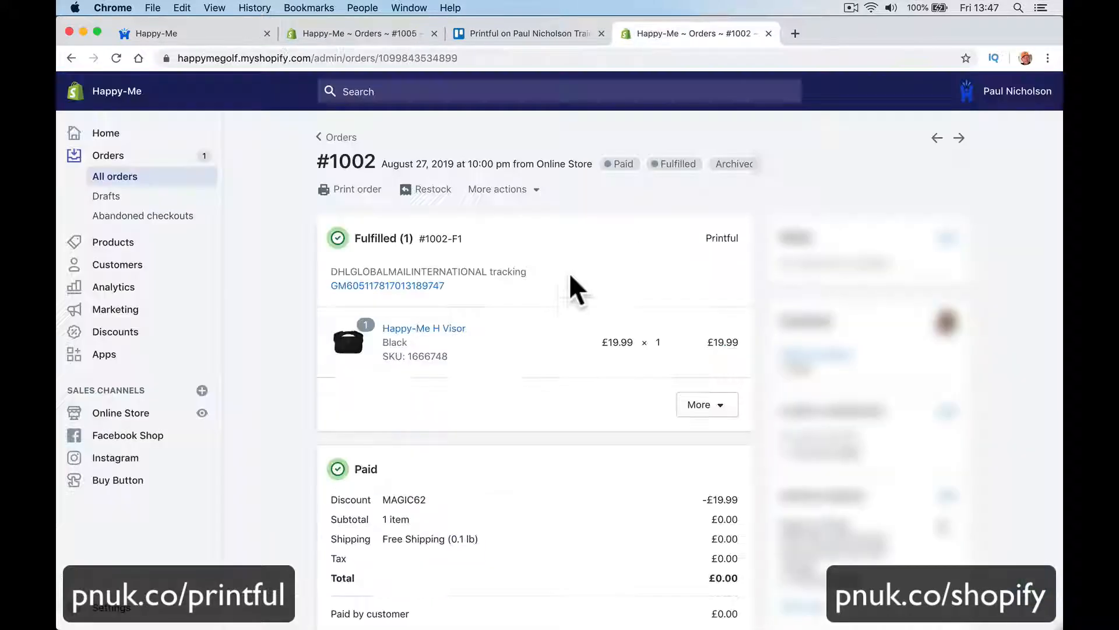
mouse_move(524, 370)
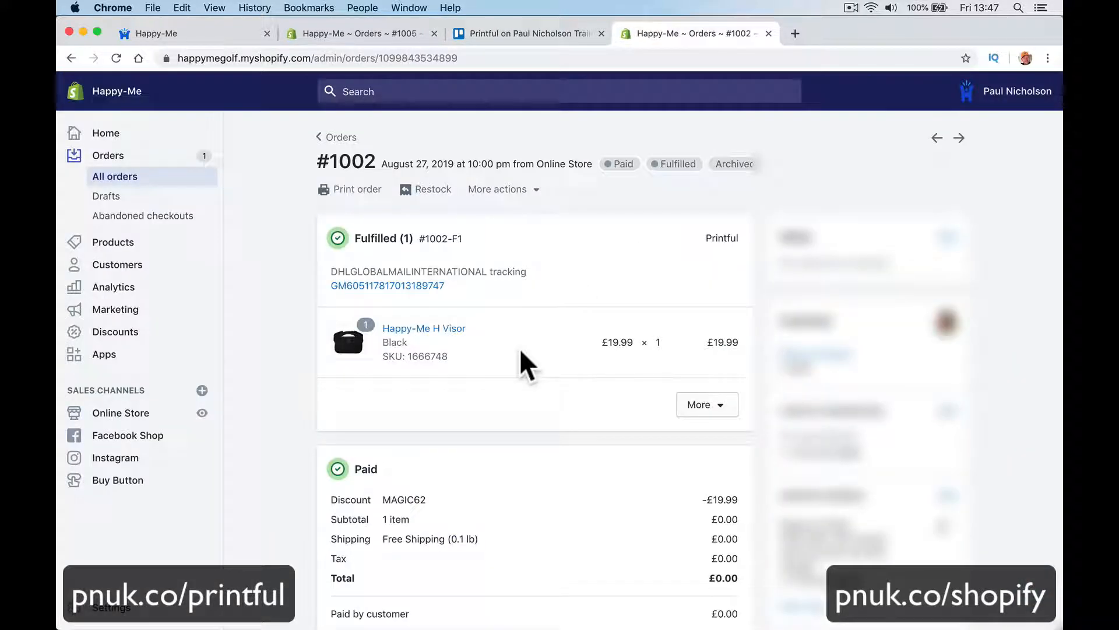